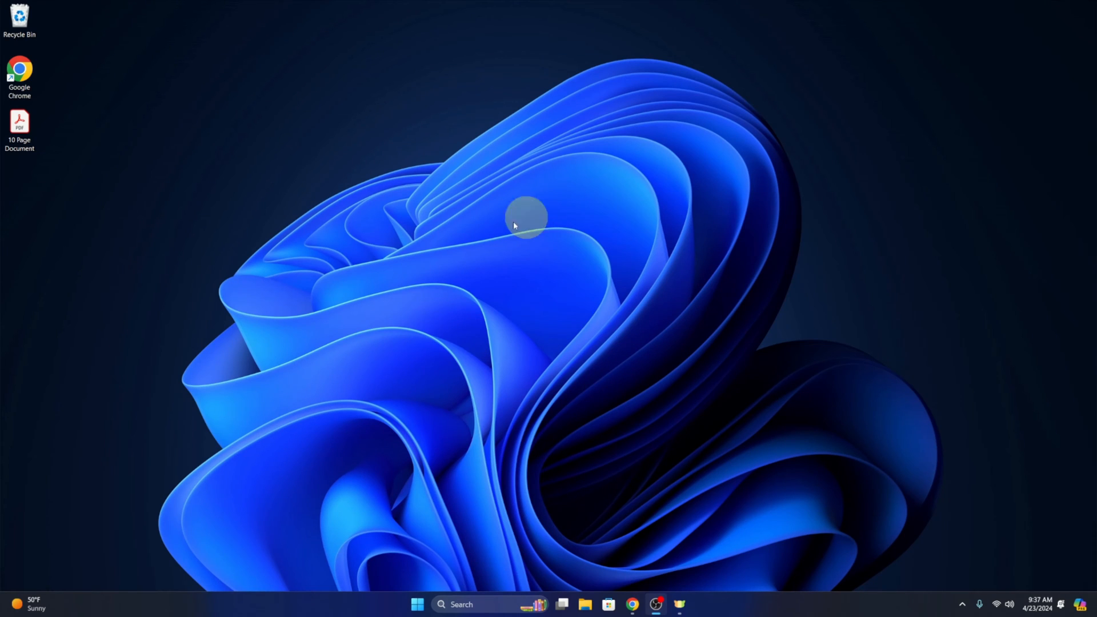
{"action": "mouse_move", "coordinate": [353, 335]}
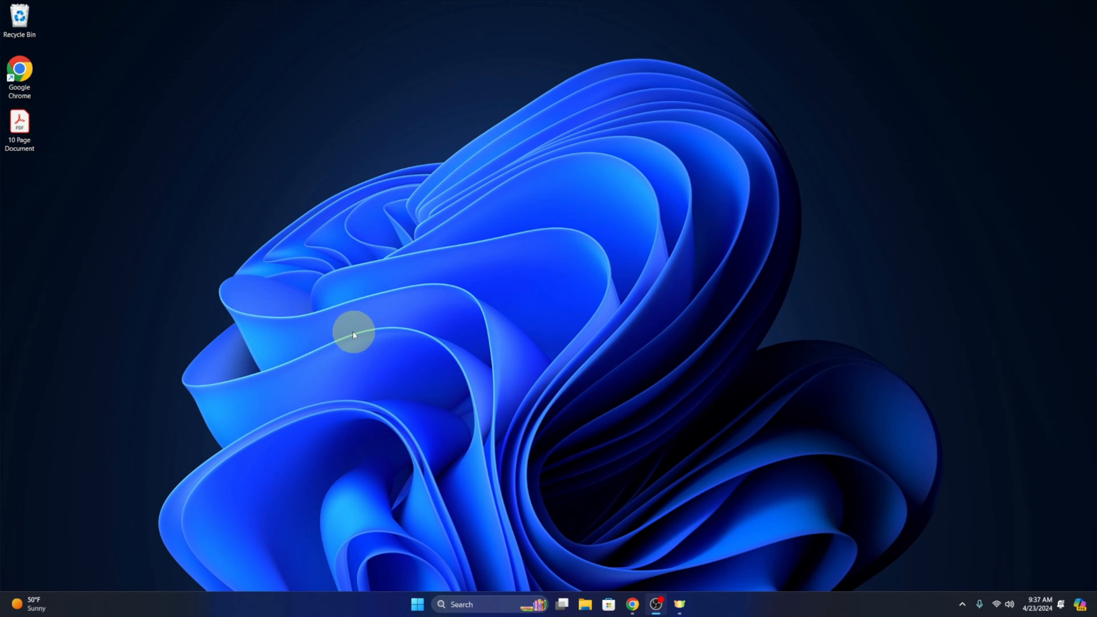
Open the 10 Page Document PDF from the desktop and scroll through pages 1–4 of animal pictures
{"action": "left_click", "coordinate": [19, 129]}
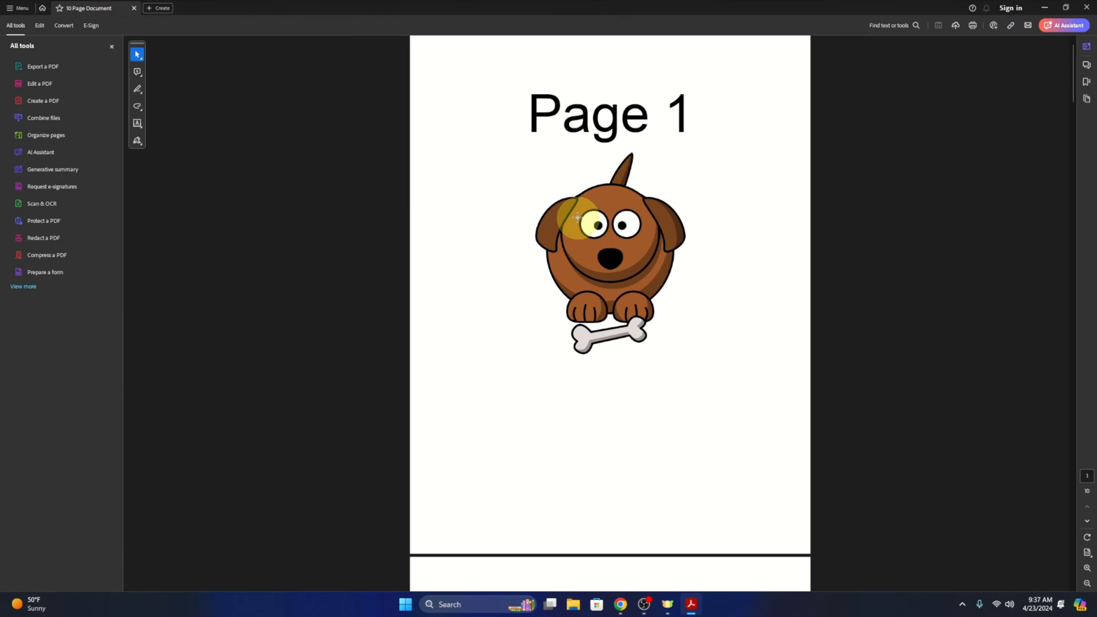
{"action": "scroll", "scroll_direction": "down", "scroll_amount": 3}
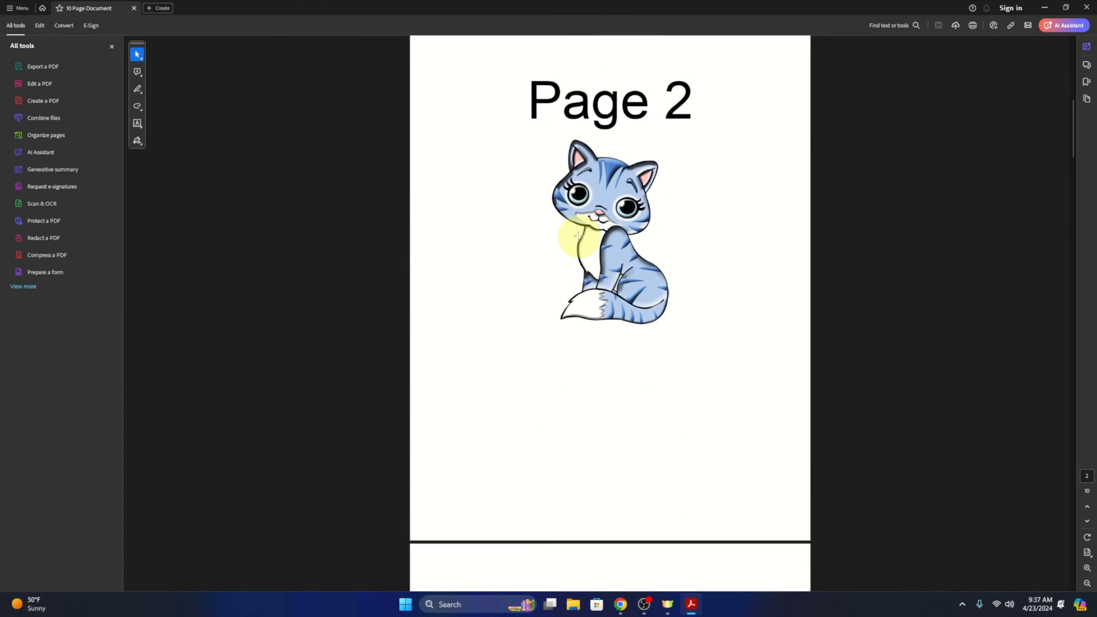
{"action": "scroll", "scroll_direction": "down", "scroll_amount": 3}
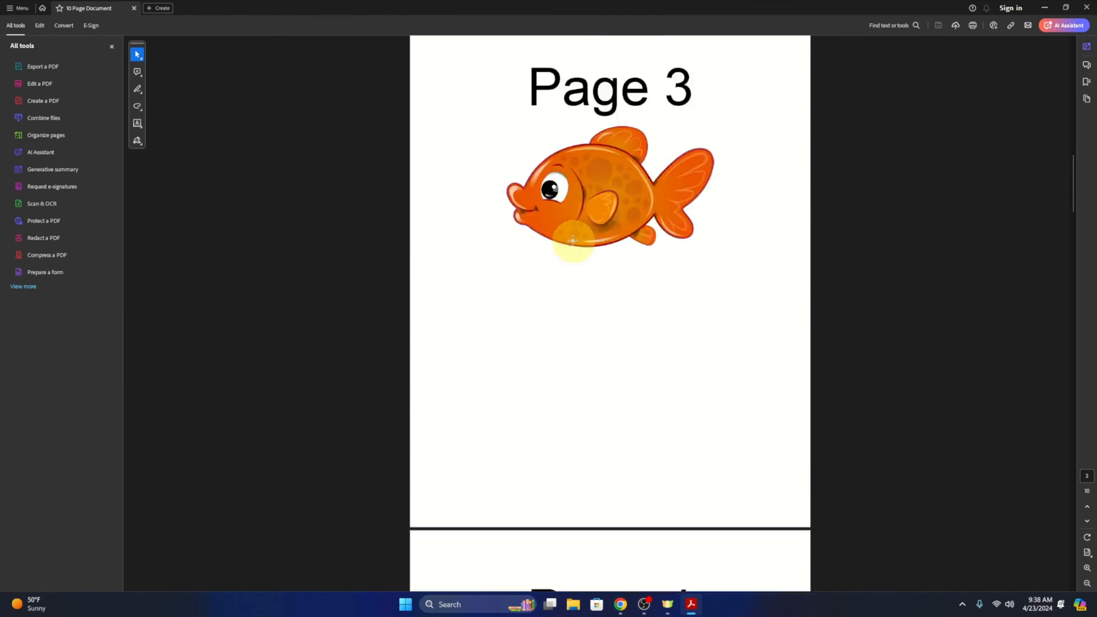
{"action": "scroll", "scroll_direction": "down", "scroll_amount": 3}
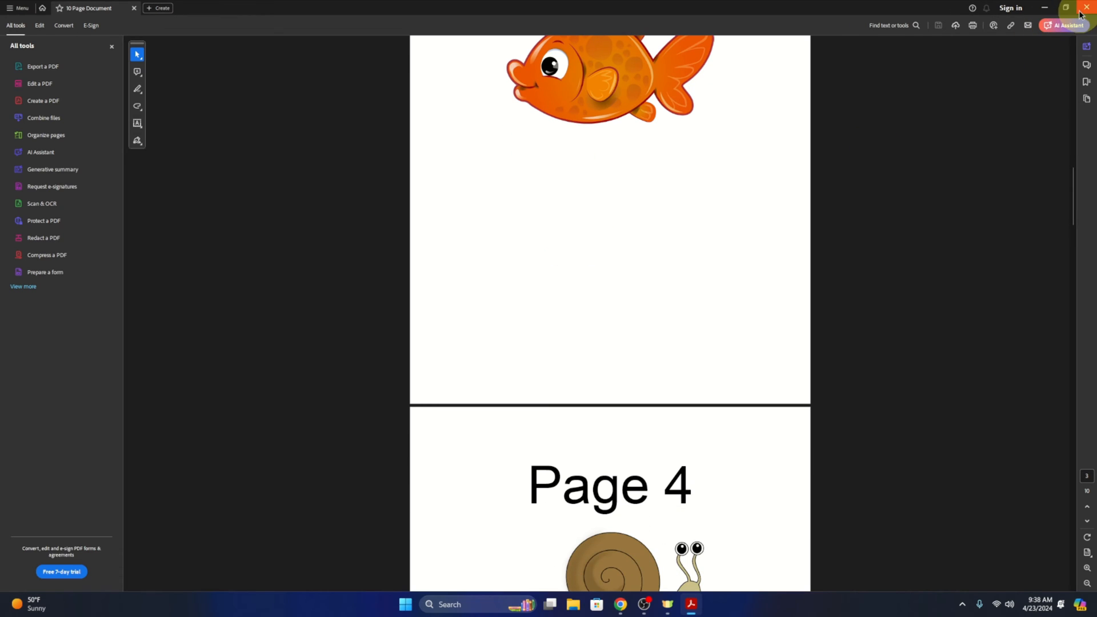
{"action": "left_click", "coordinate": [1086, 8]}
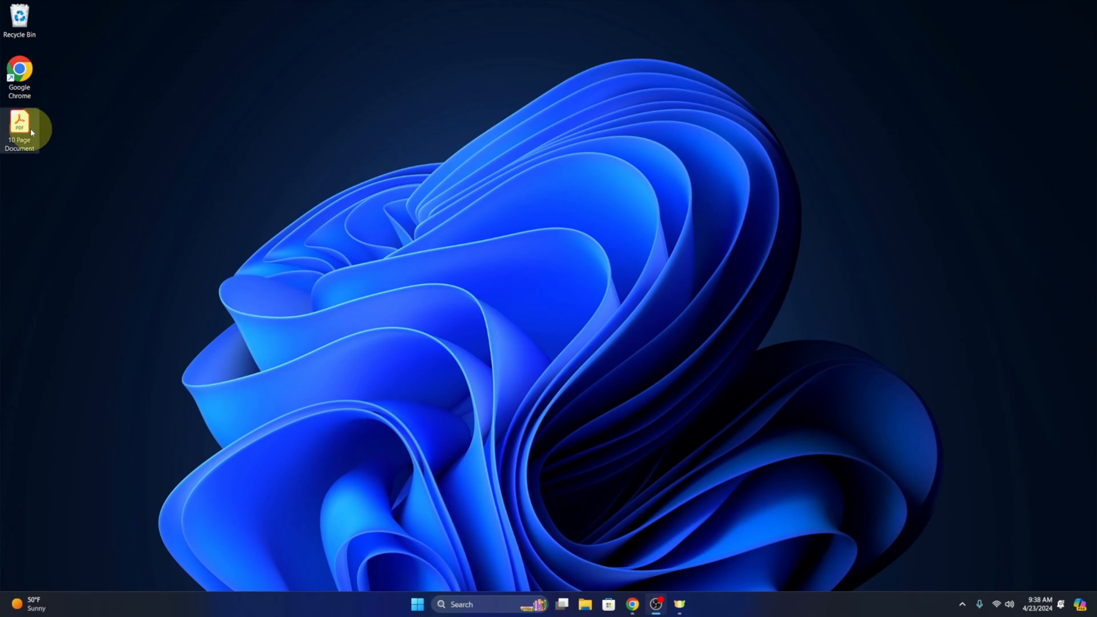
{"action": "right_click", "coordinate": [20, 126]}
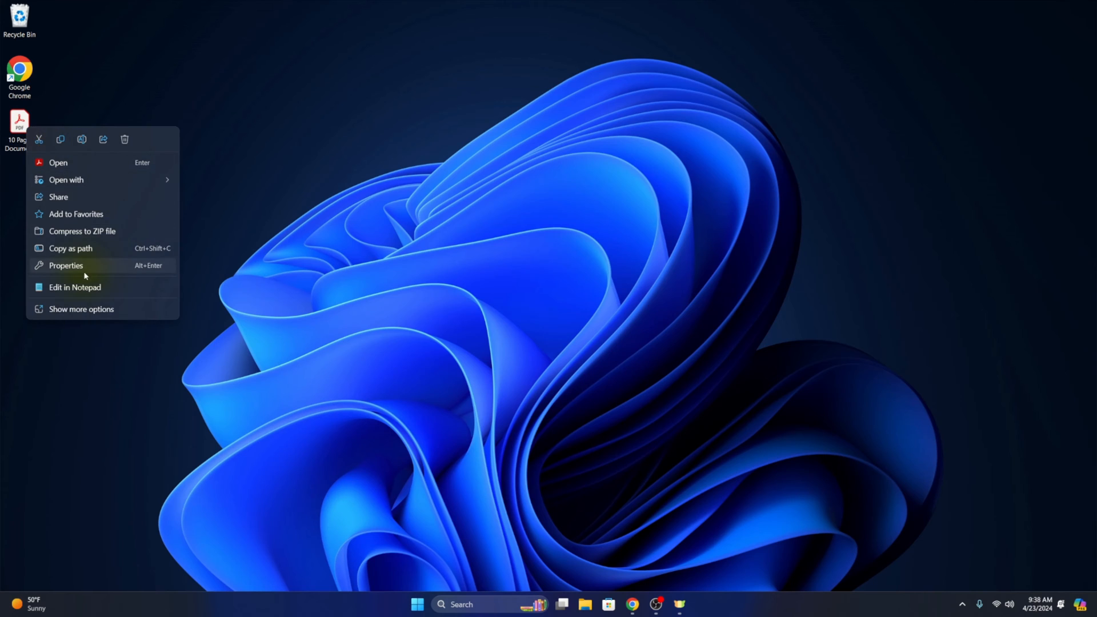
{"action": "left_click", "coordinate": [66, 265]}
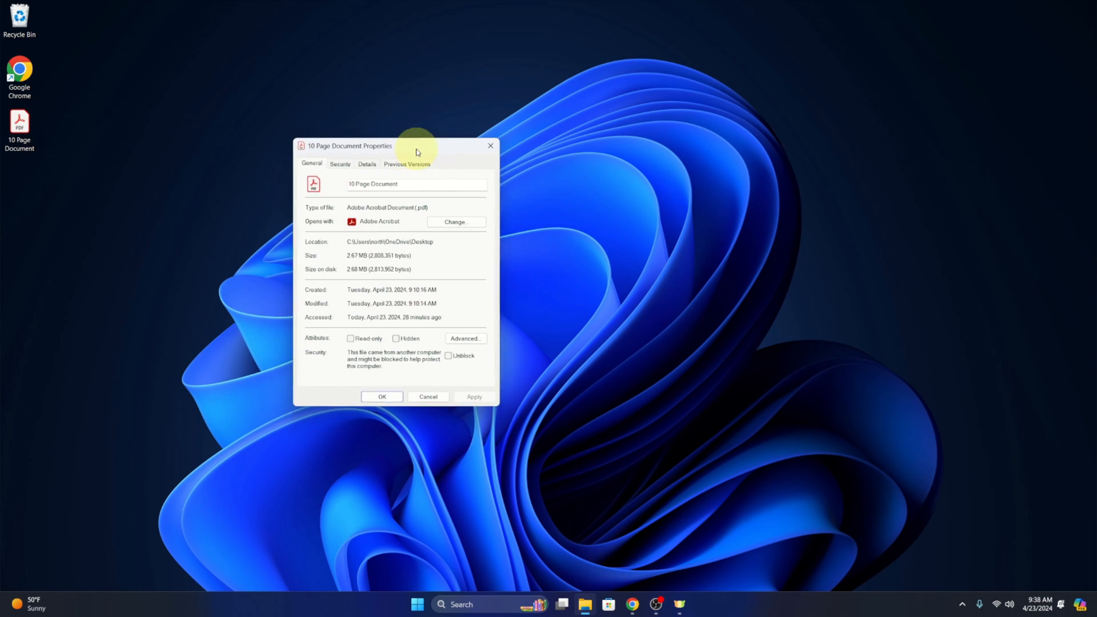
{"action": "left_click_drag", "start_coordinate": [416, 145], "coordinate": [442, 146]}
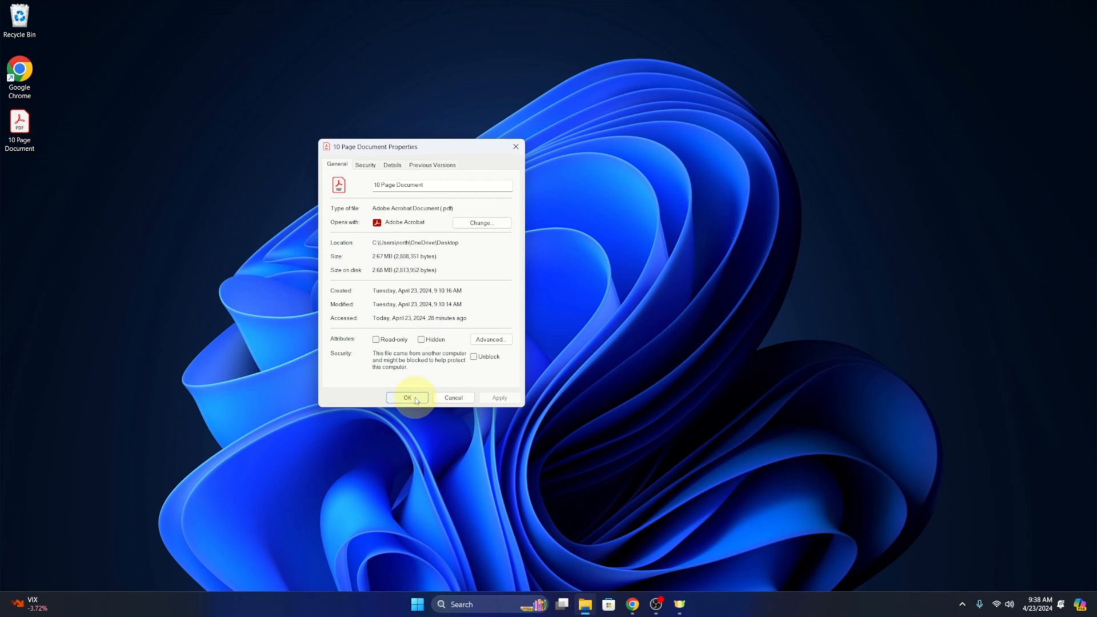
{"action": "left_click", "coordinate": [408, 397]}
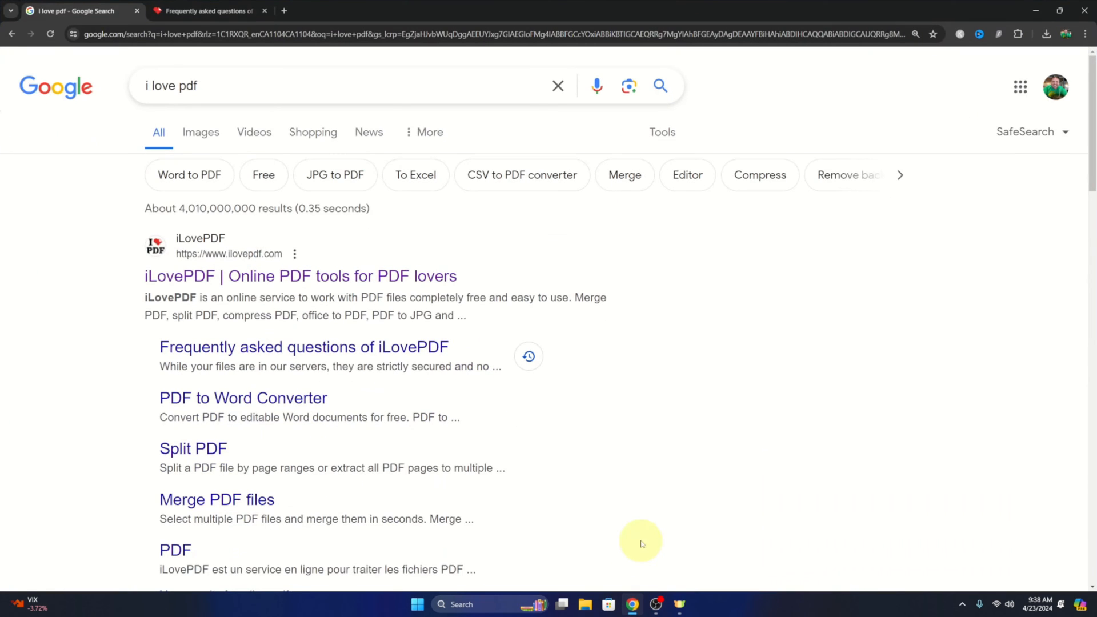
{"action": "mouse_move", "coordinate": [307, 219]}
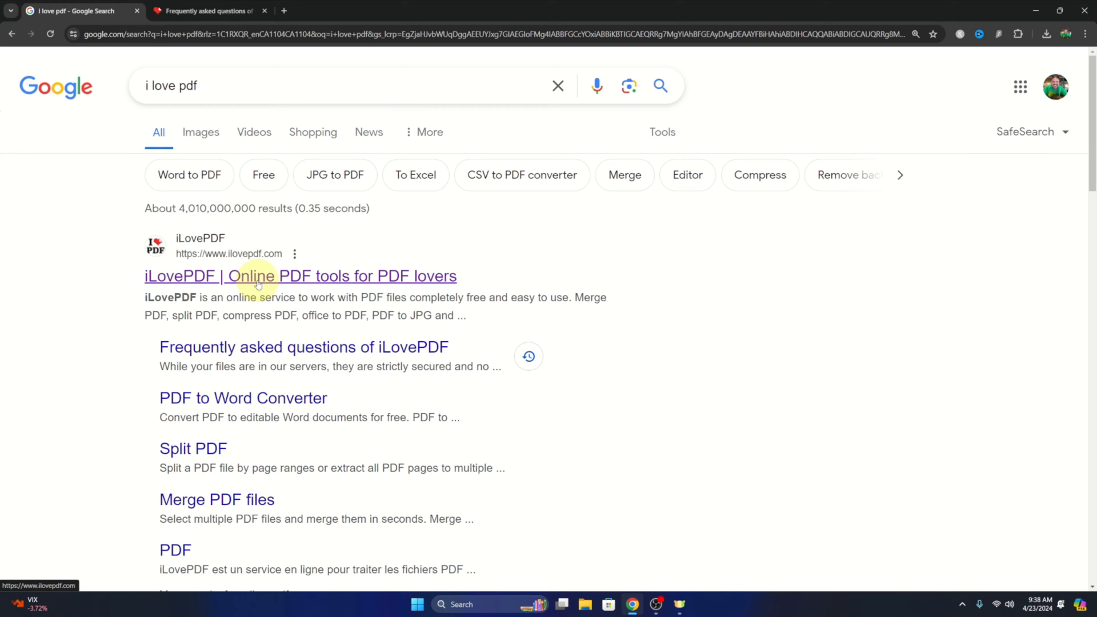
Open the iLovePDF FAQ from the Google results, showing files are deleted within two hours
{"action": "left_click", "coordinate": [207, 10]}
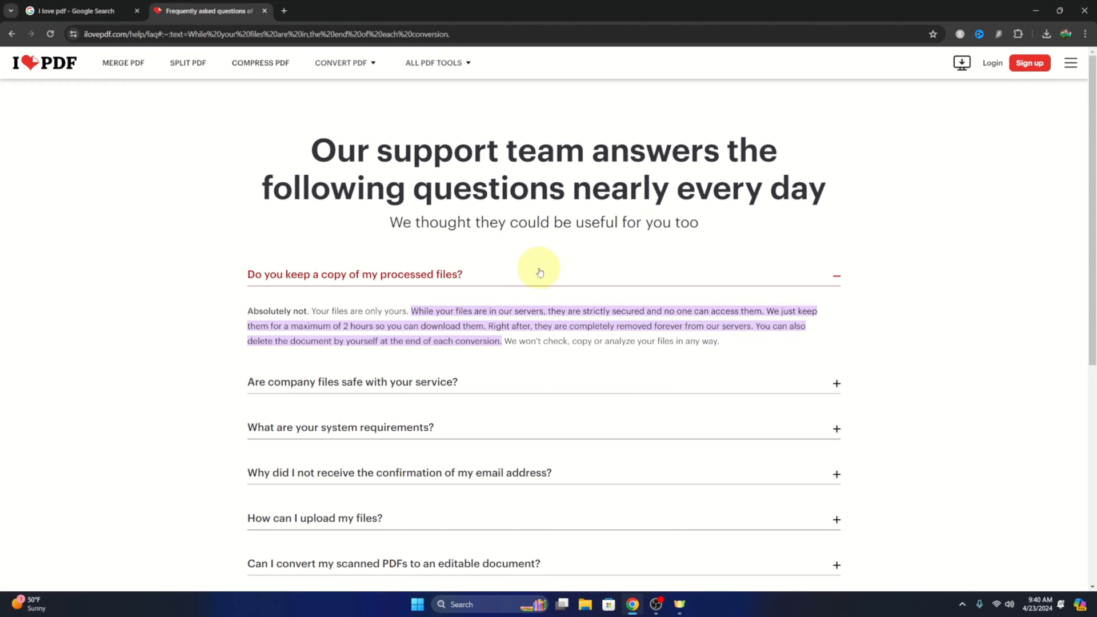
{"action": "mouse_move", "coordinate": [625, 315]}
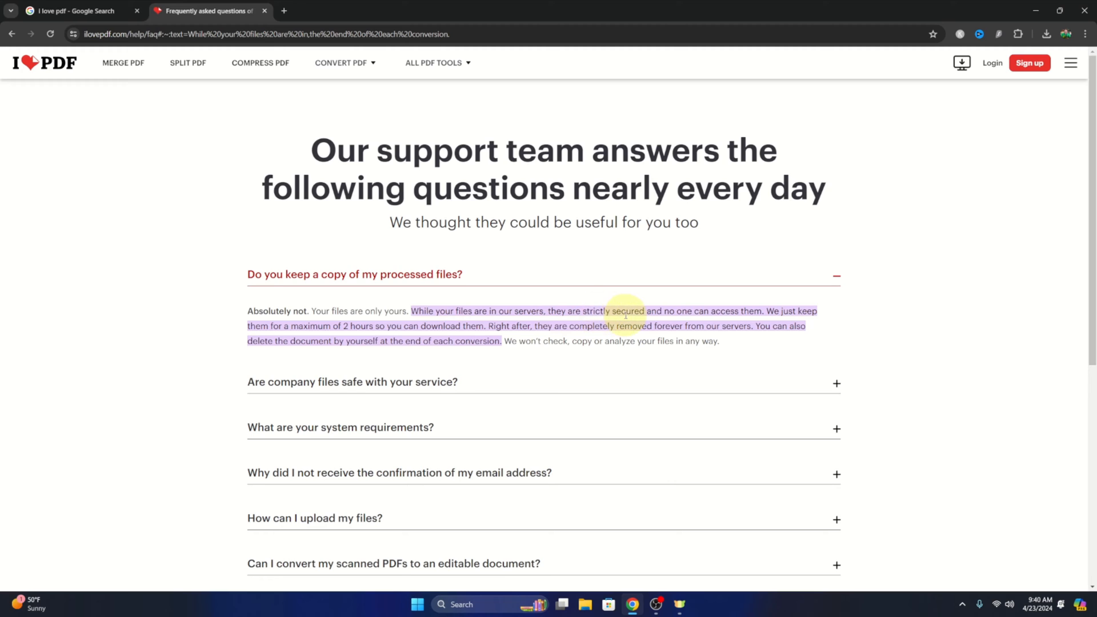
{"action": "mouse_move", "coordinate": [307, 339]}
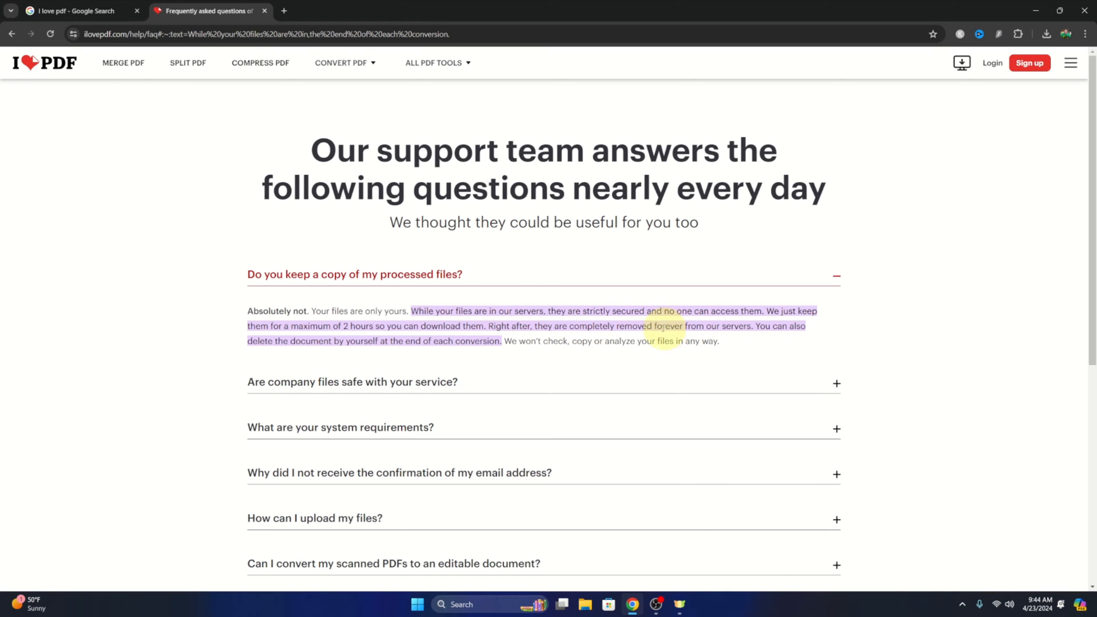
Return to the iLovePDF homepage and show the Compress PDF tool's drop area for a file
{"action": "left_click", "coordinate": [76, 10]}
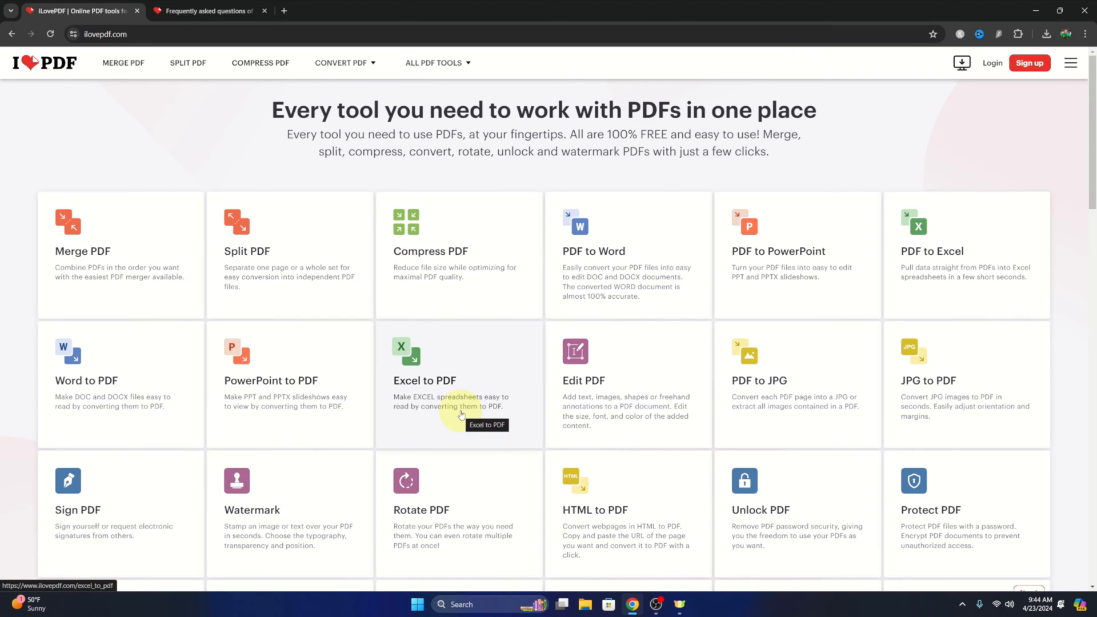
{"action": "mouse_move", "coordinate": [453, 208]}
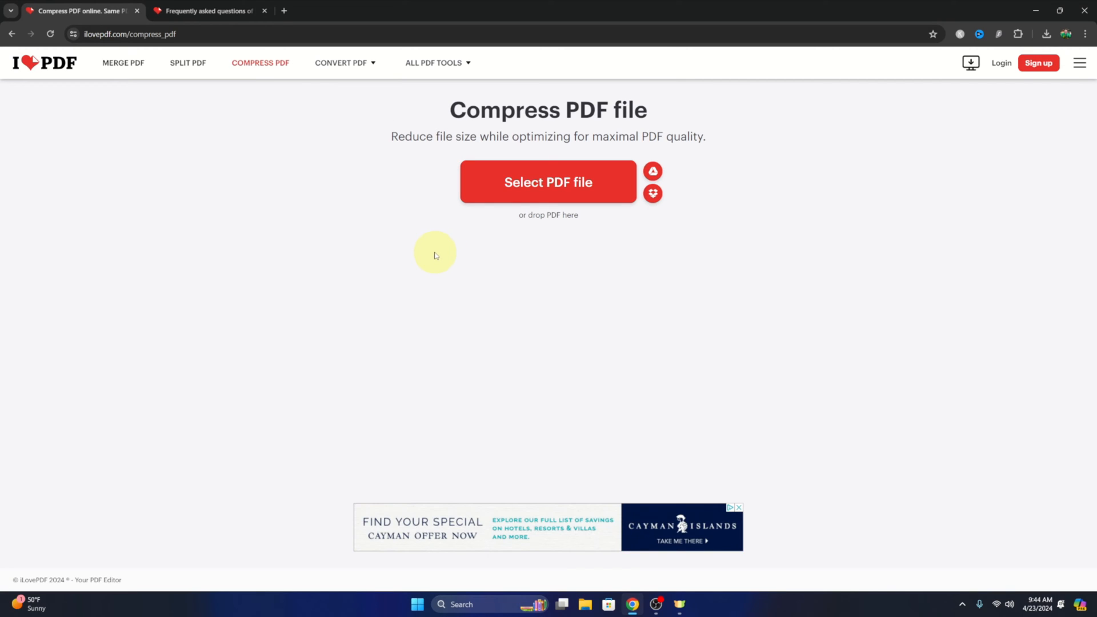
{"action": "mouse_move", "coordinate": [317, 277]}
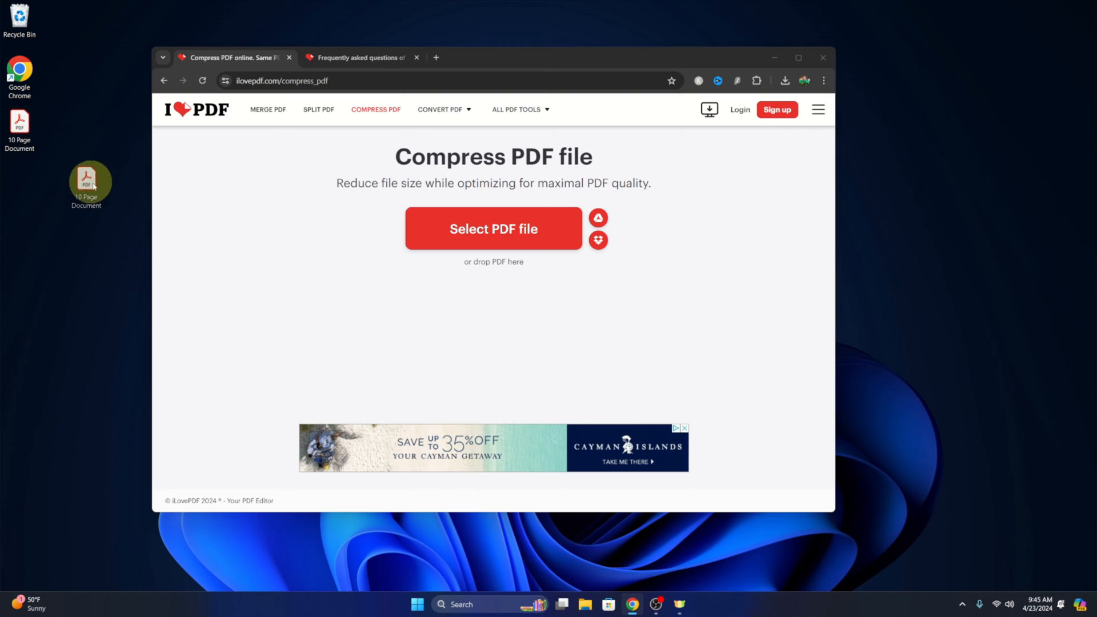
{"action": "left_click_drag", "start_coordinate": [89, 181], "coordinate": [501, 266]}
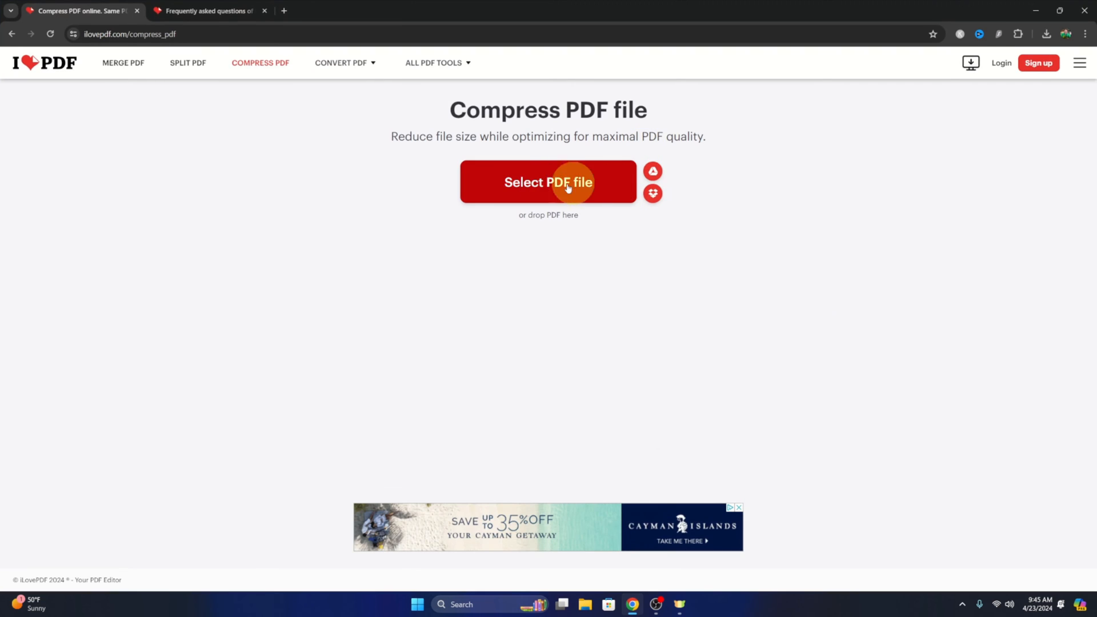
{"action": "mouse_move", "coordinate": [653, 172]}
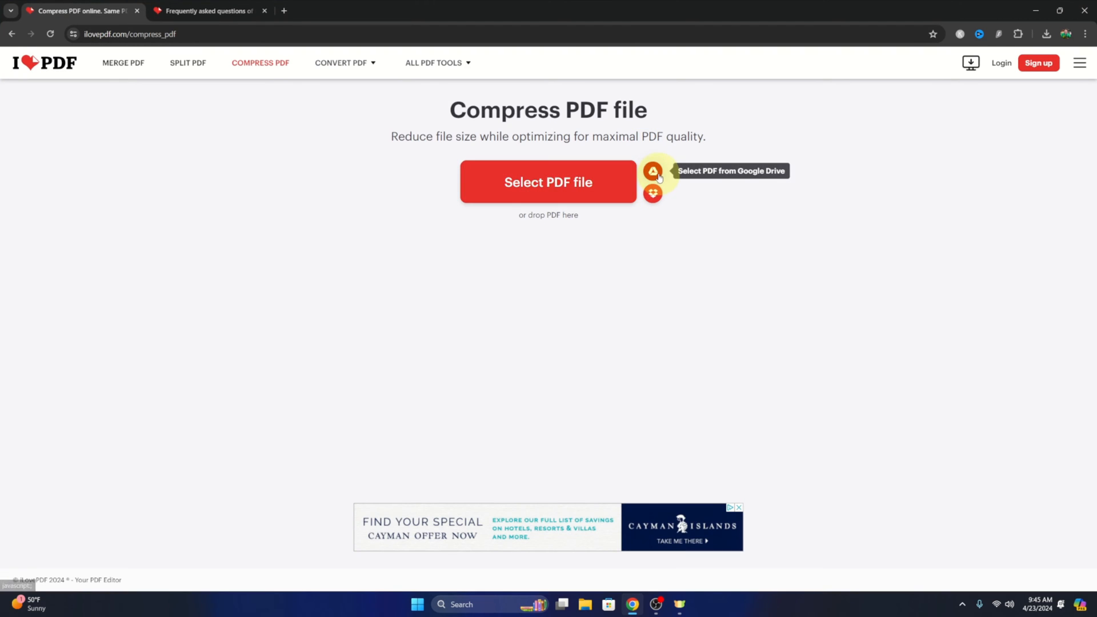
{"action": "mouse_move", "coordinate": [652, 194]}
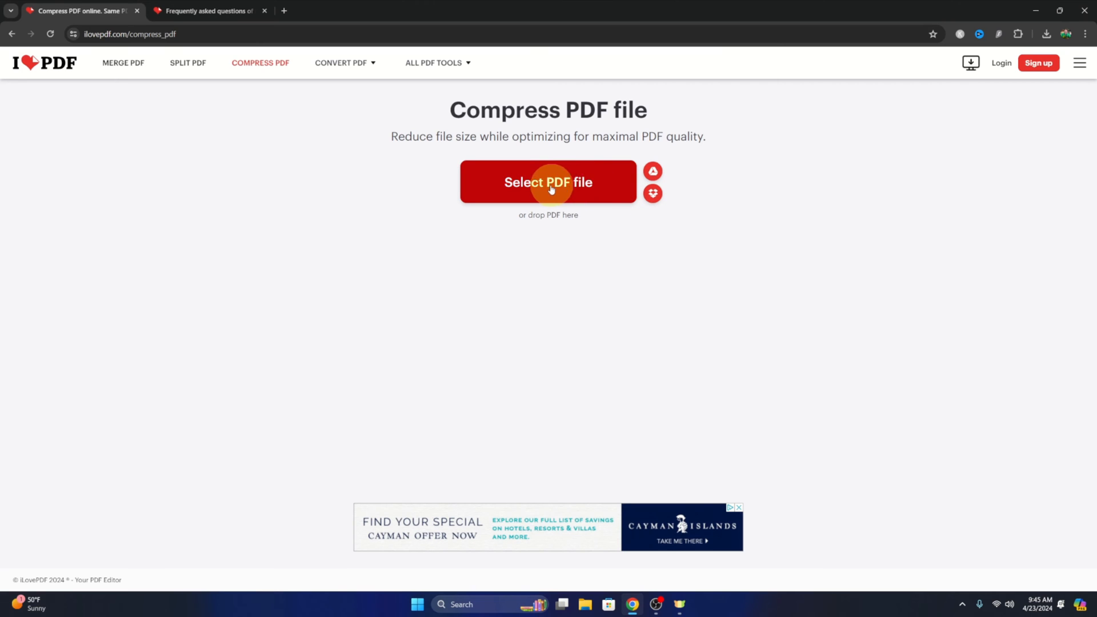
Select '10 Page Document' from the Desktop in the Open dialog and upload it for compression
{"action": "left_click", "coordinate": [547, 181]}
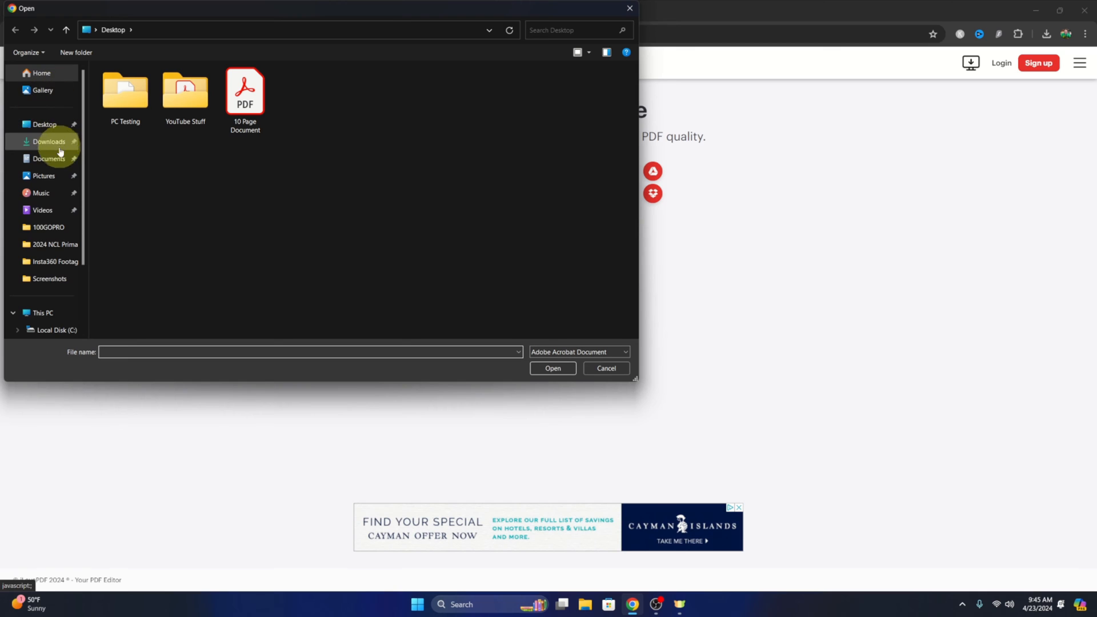
{"action": "scroll", "scroll_direction": "down", "scroll_amount": 3}
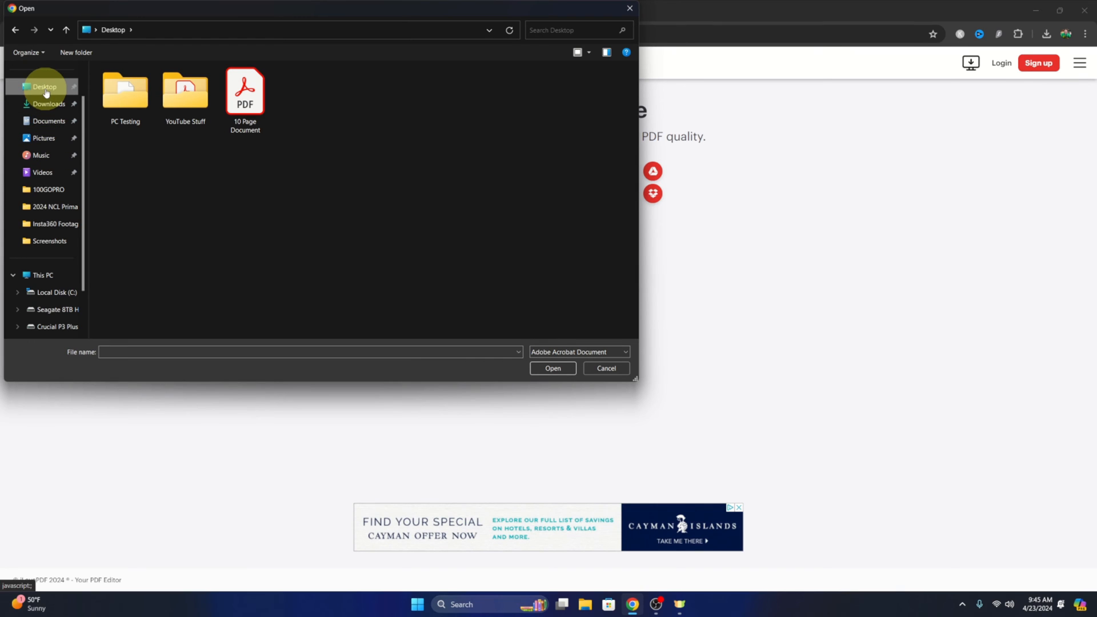
{"action": "left_click", "coordinate": [244, 91]}
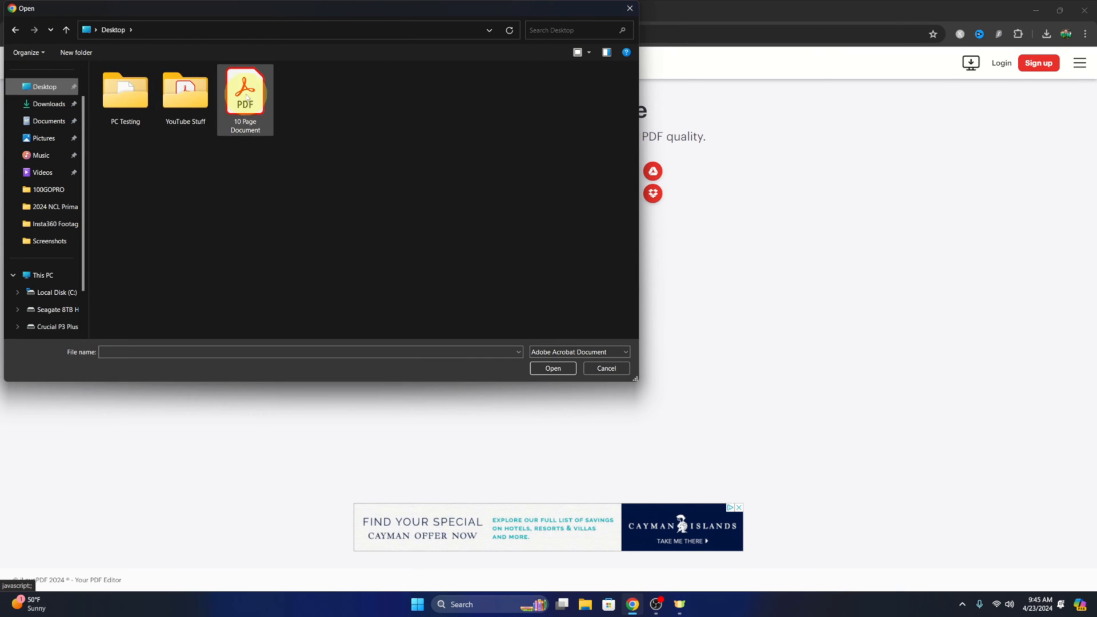
{"action": "left_click", "coordinate": [244, 91]}
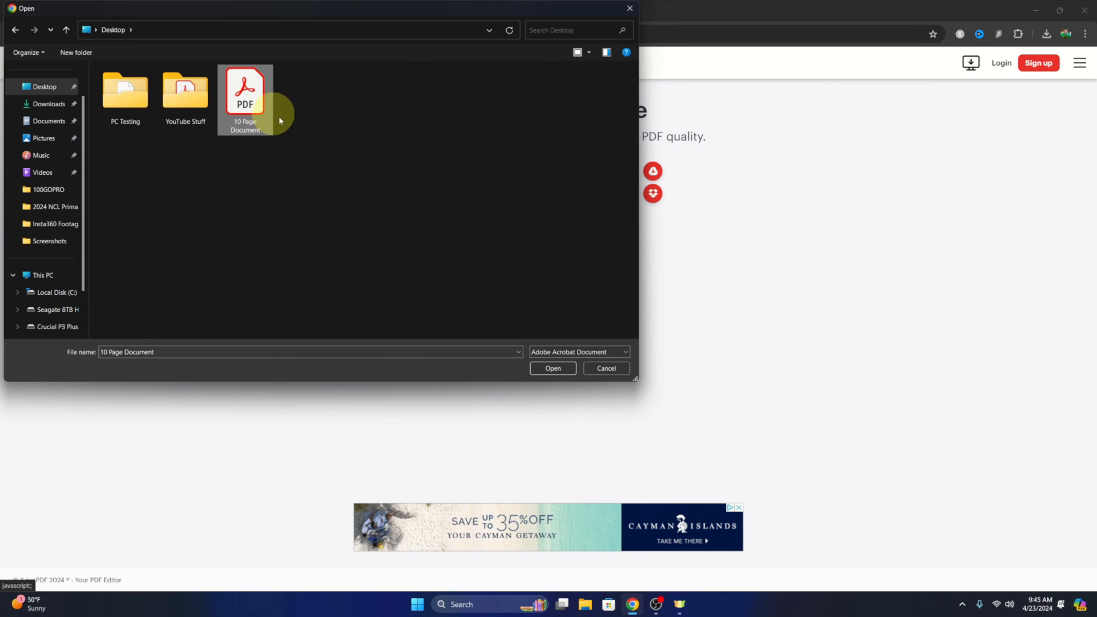
{"action": "left_click", "coordinate": [552, 368]}
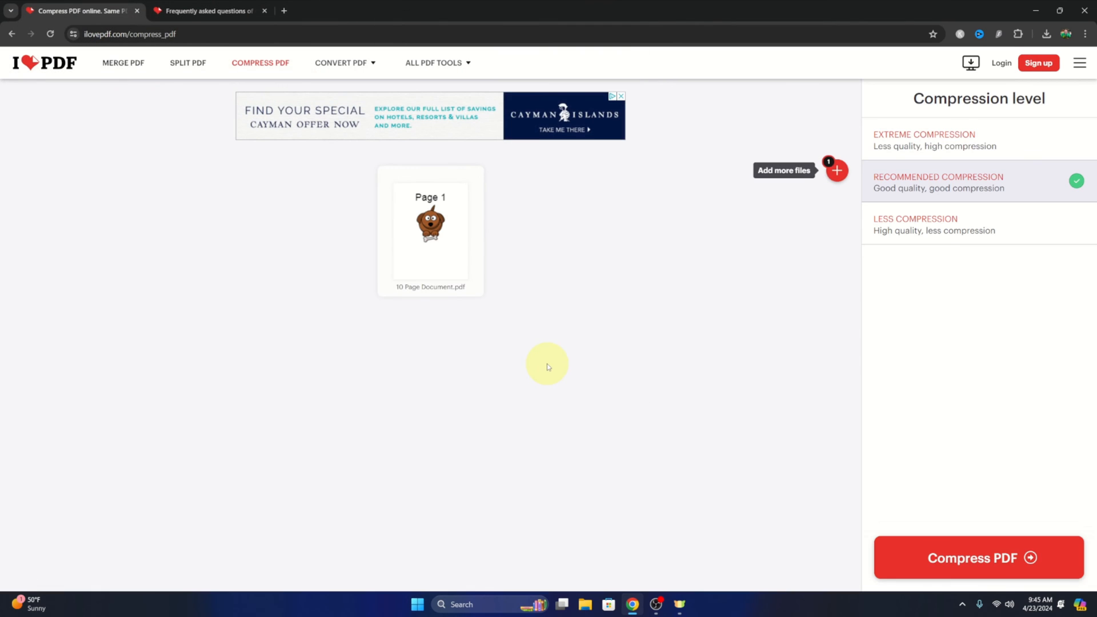
{"action": "mouse_move", "coordinate": [282, 216]}
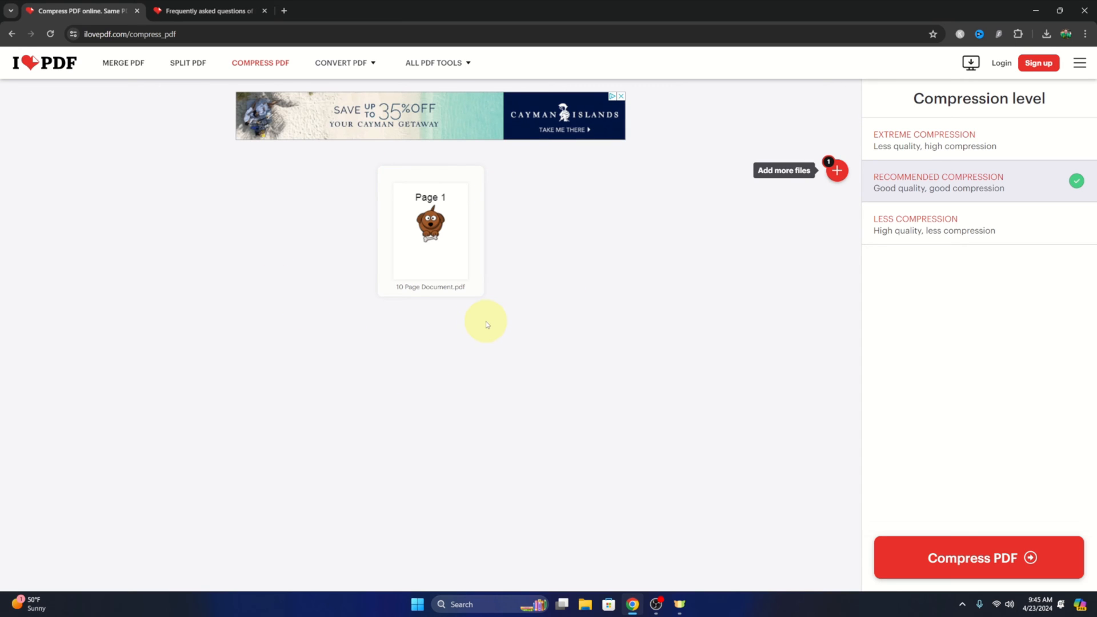
{"action": "mouse_move", "coordinate": [830, 198]}
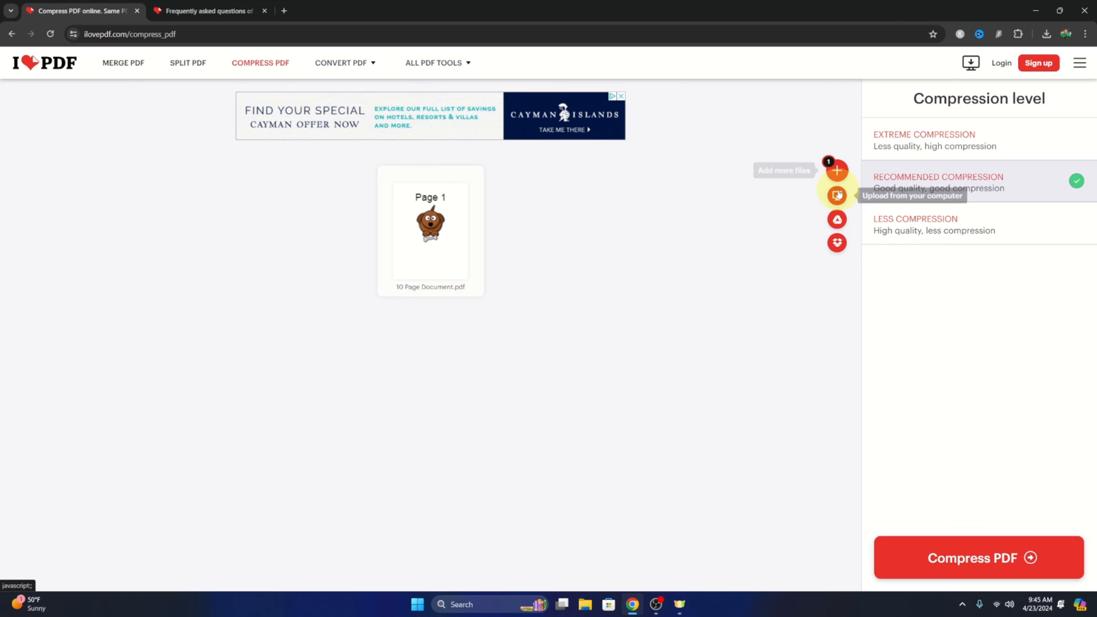
{"action": "mouse_move", "coordinate": [837, 243]}
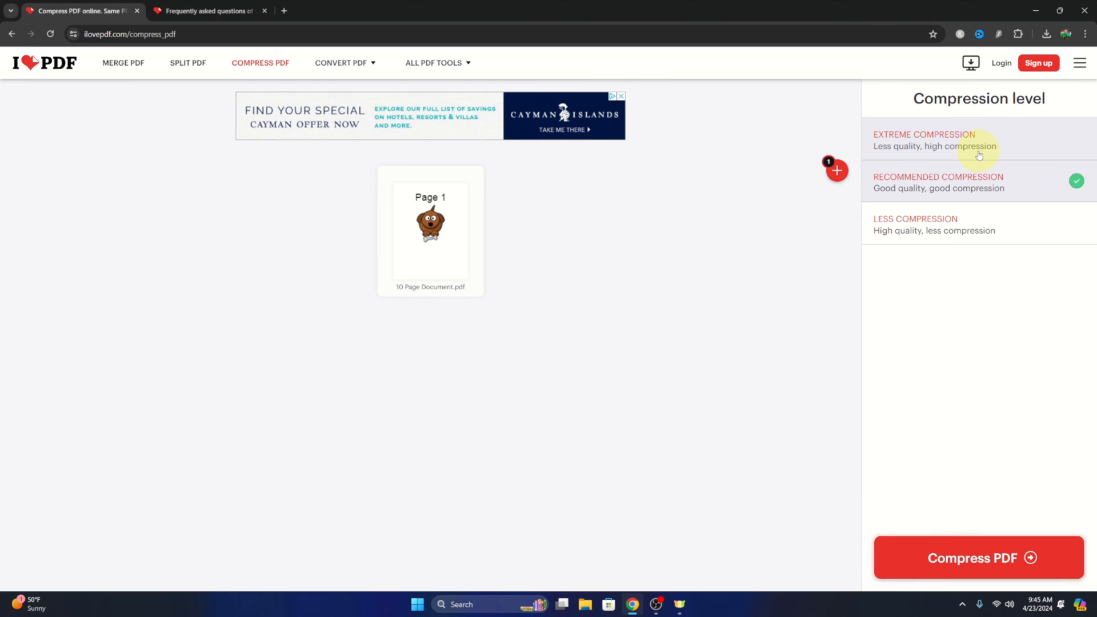
{"action": "mouse_move", "coordinate": [990, 182]}
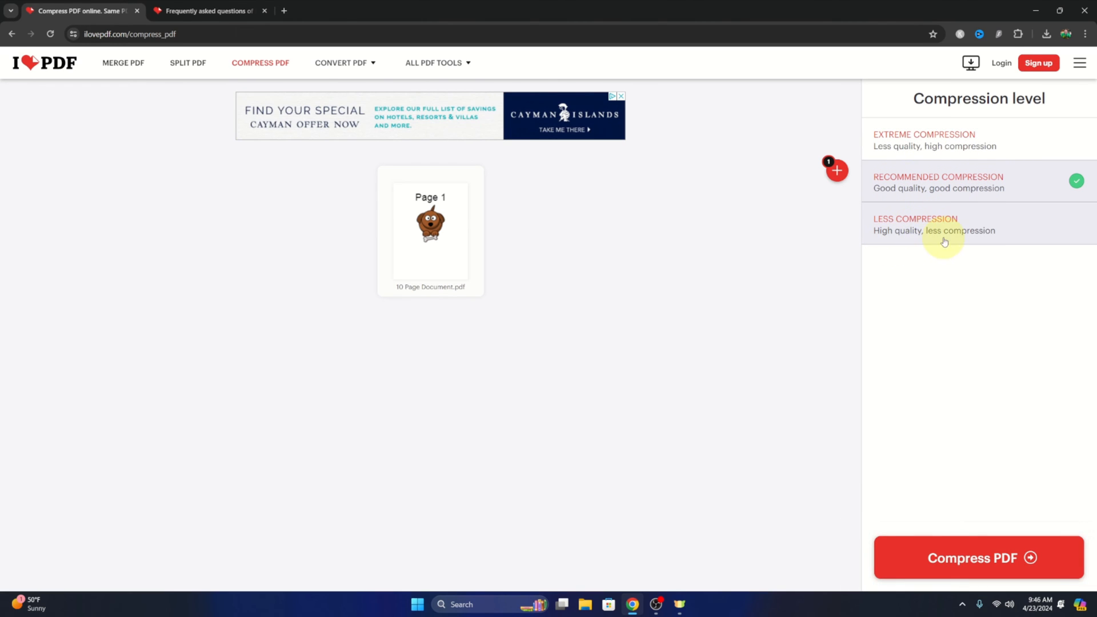
{"action": "mouse_move", "coordinate": [931, 198]}
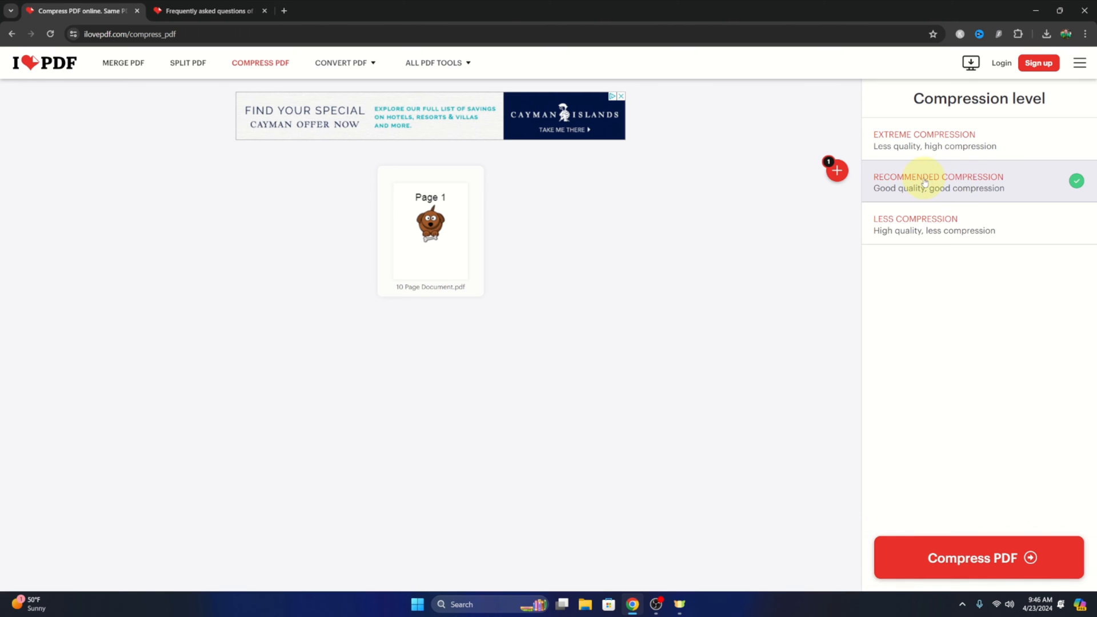
{"action": "mouse_move", "coordinate": [955, 393]}
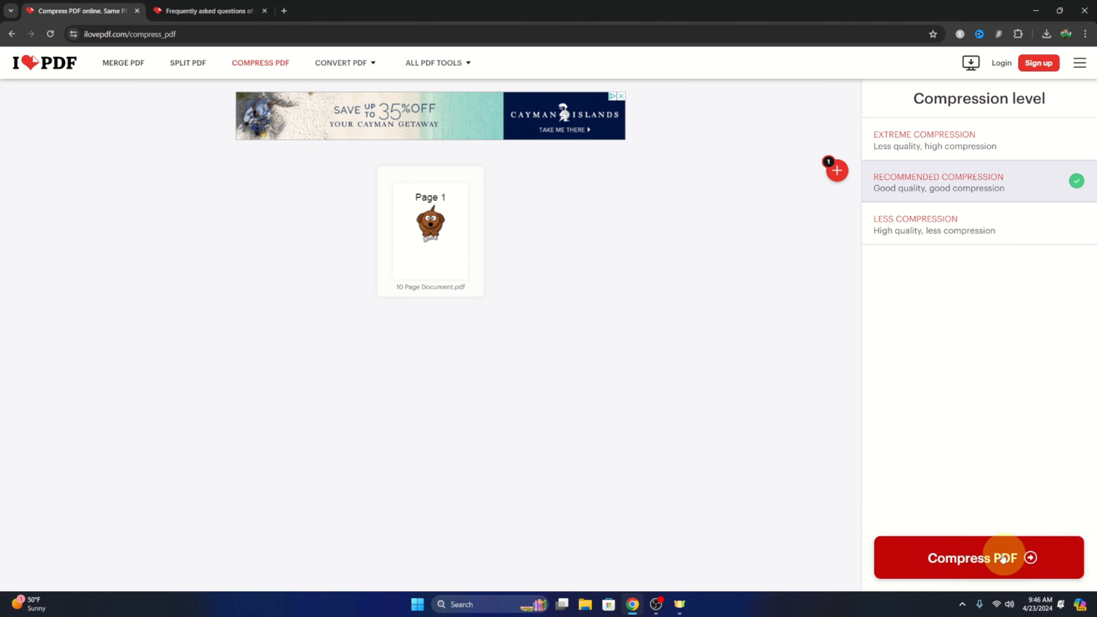
Compress the uploaded PDF to 318.95 KB (89% smaller) and check Chrome's downloads
{"action": "left_click", "coordinate": [979, 558]}
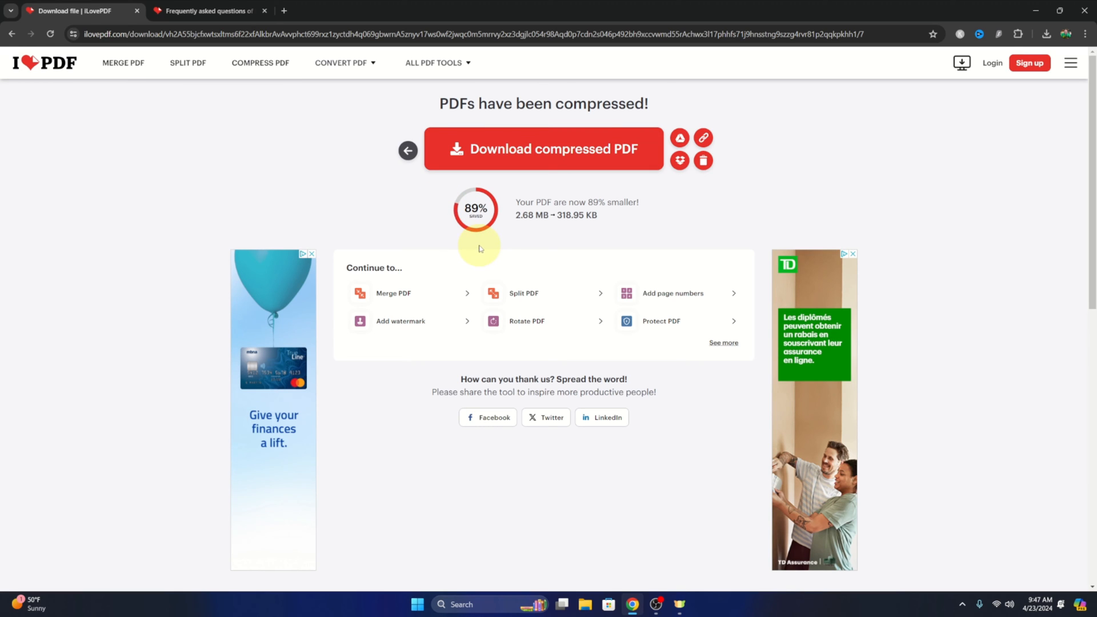
{"action": "mouse_move", "coordinate": [521, 233]}
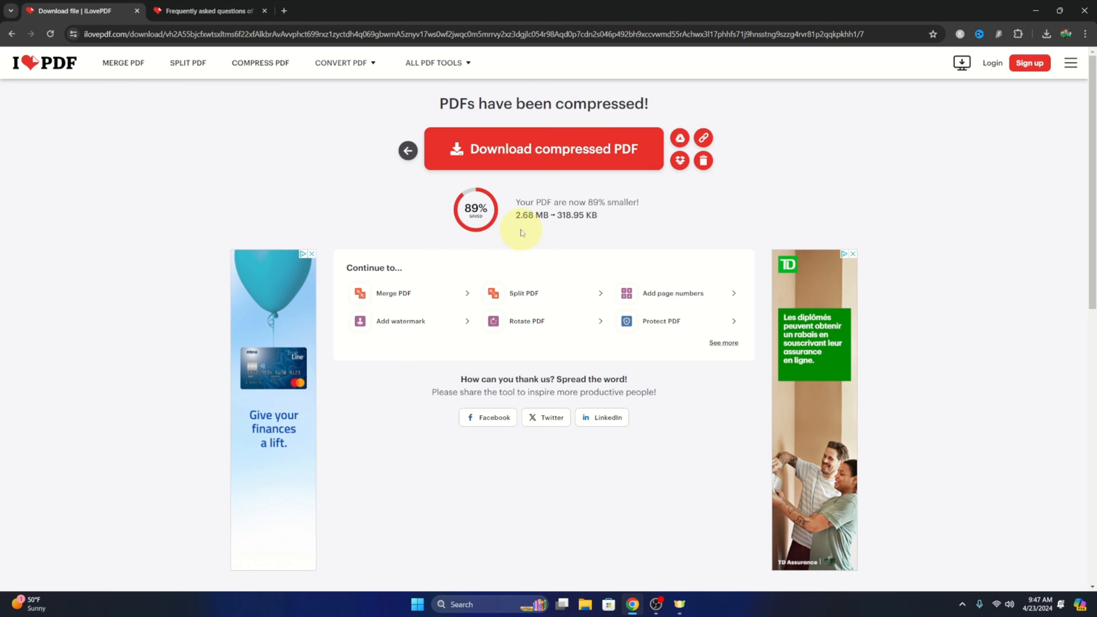
{"action": "left_click", "coordinate": [542, 149]}
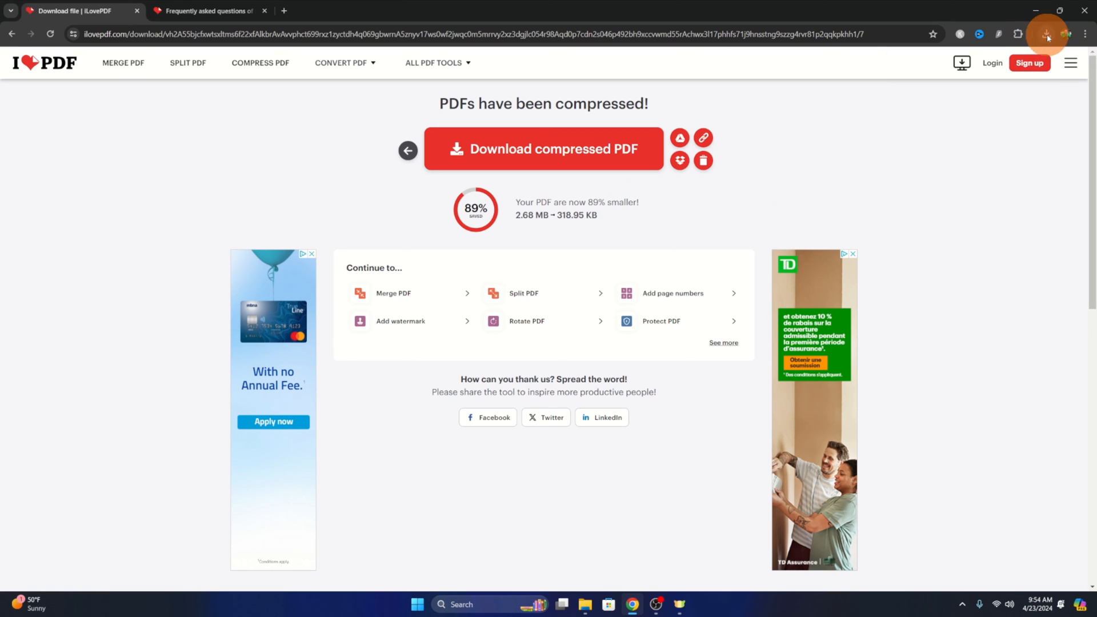
{"action": "left_click", "coordinate": [1048, 35]}
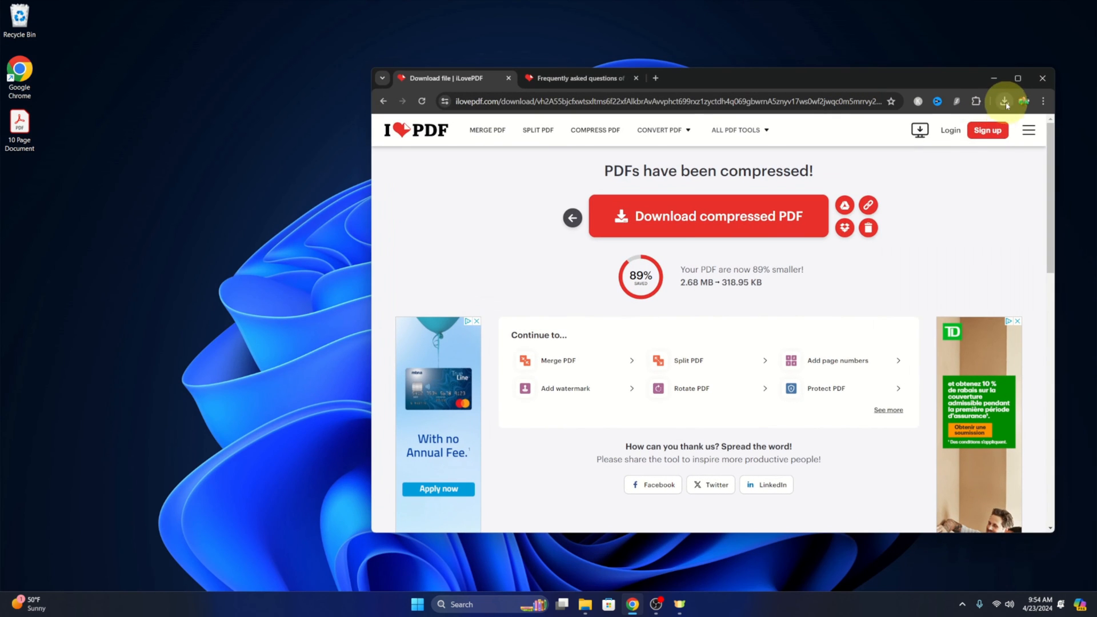
Open the downloaded PDF in Acrobat and scroll through pages 2 and 3
{"action": "left_click", "coordinate": [1006, 101]}
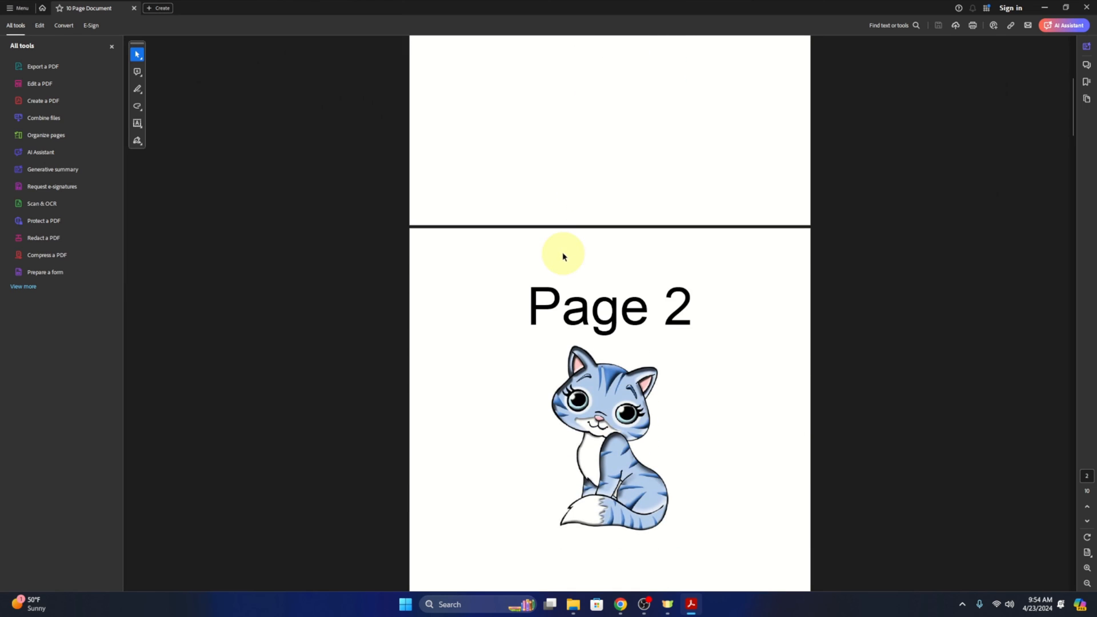
{"action": "scroll", "scroll_direction": "down", "scroll_amount": 3}
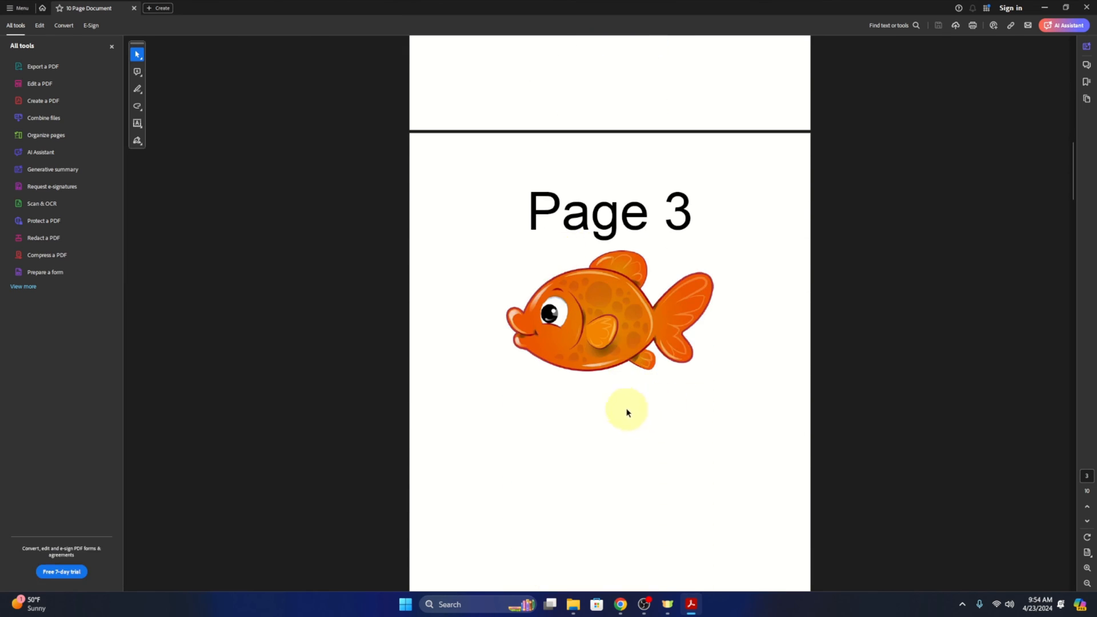
{"action": "mouse_move", "coordinate": [649, 407]}
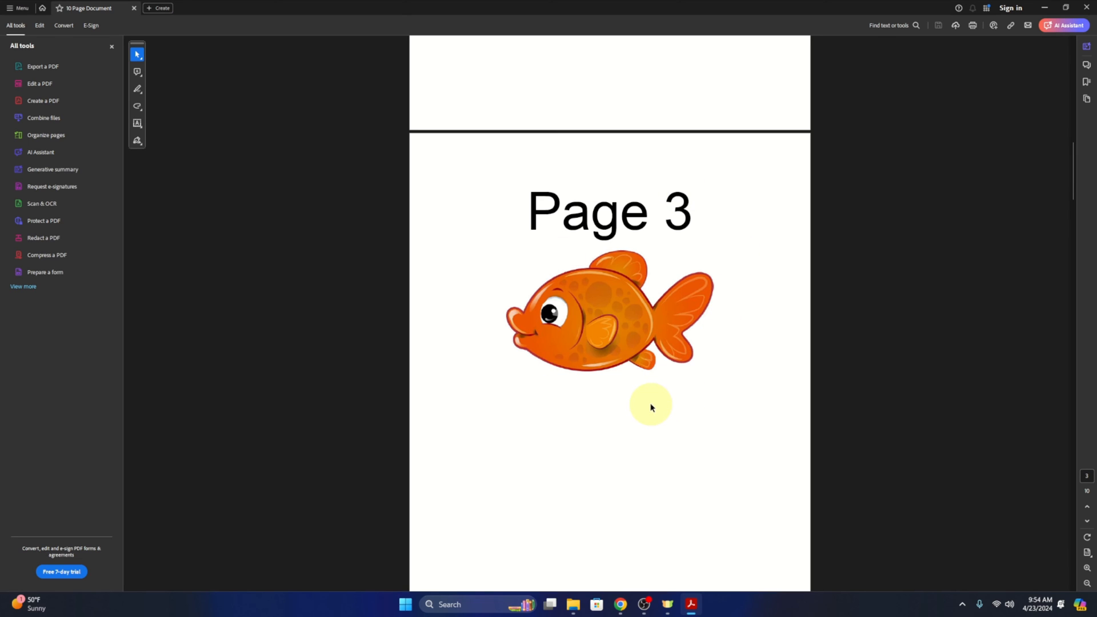
{"action": "mouse_move", "coordinate": [682, 261]}
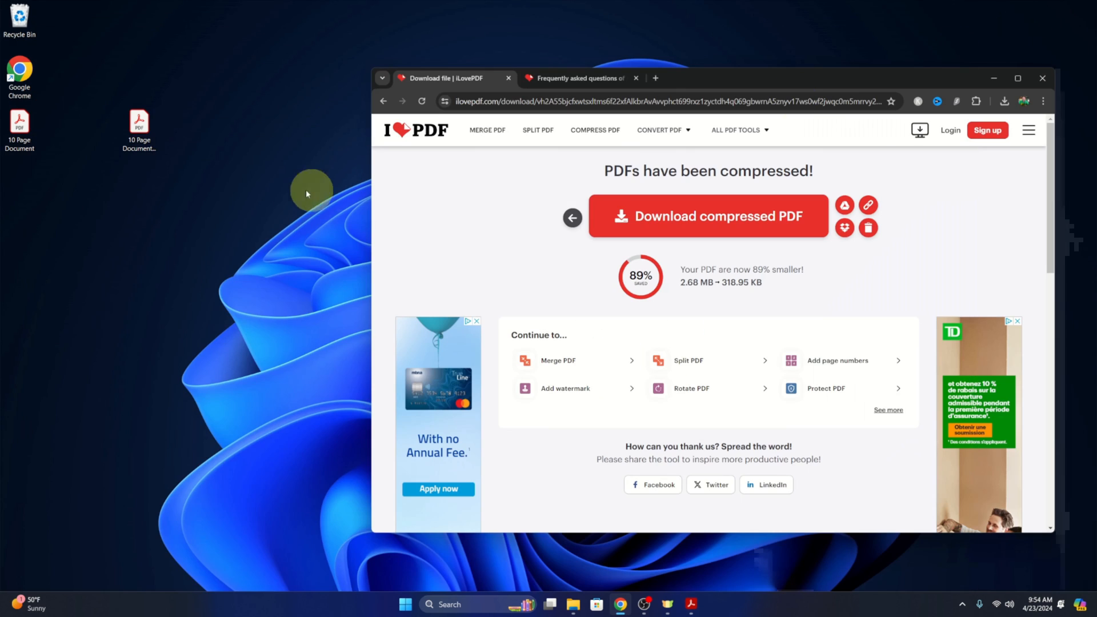
View Properties of '10 Page Document_compressed', confirming a size of about 318 KB
{"action": "right_click", "coordinate": [139, 126]}
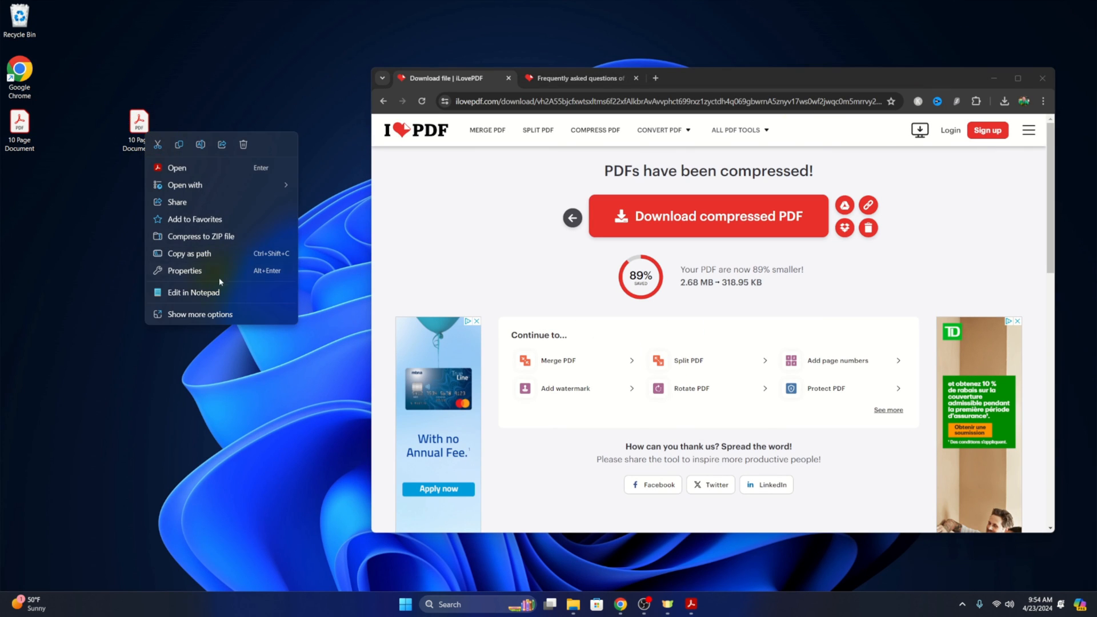
{"action": "left_click", "coordinate": [184, 271]}
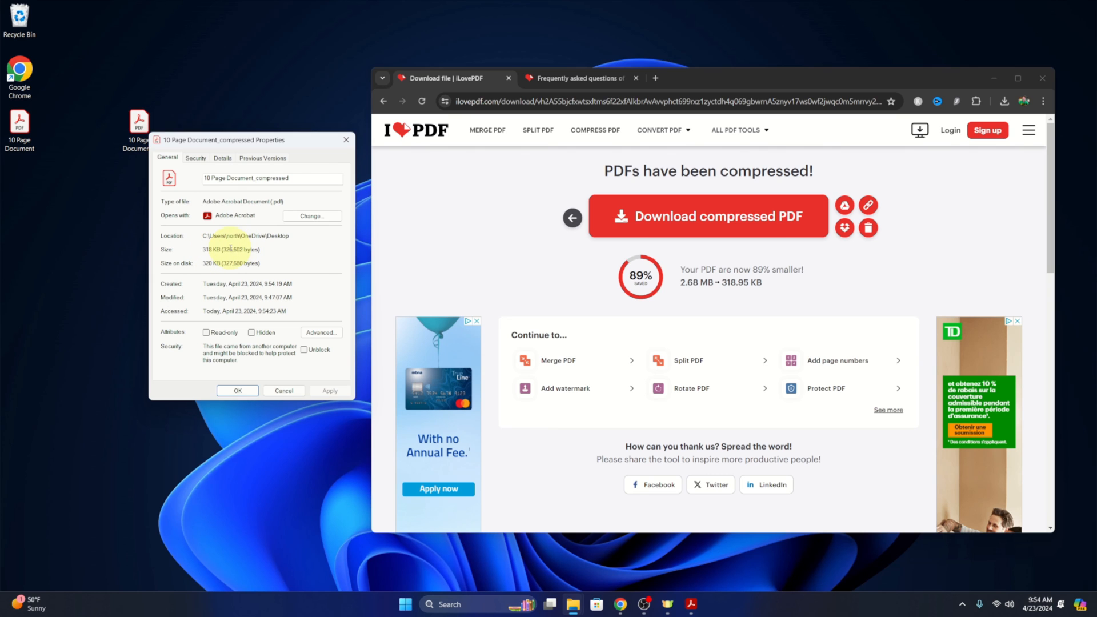
{"action": "left_click", "coordinate": [19, 129]}
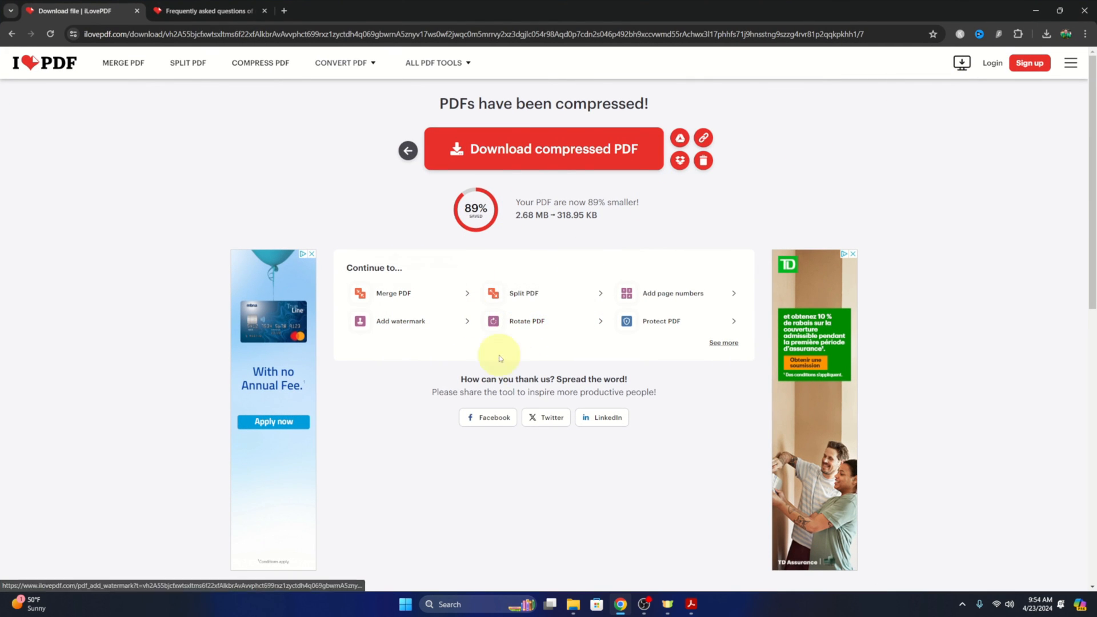
{"action": "mouse_move", "coordinate": [559, 317]}
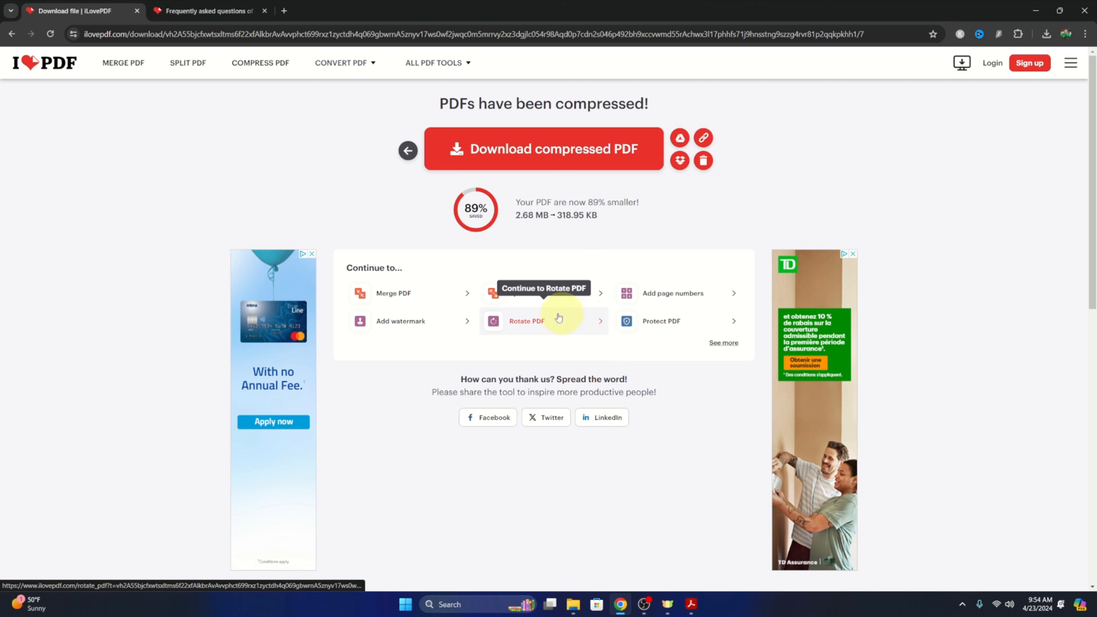
{"action": "mouse_move", "coordinate": [955, 96]}
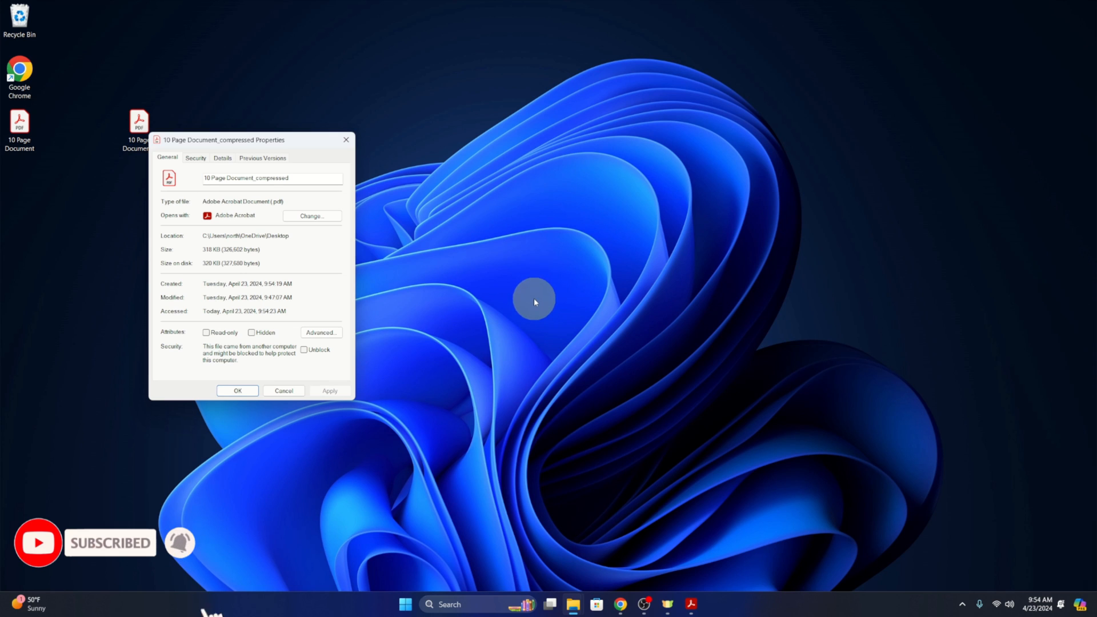
{"action": "mouse_move", "coordinate": [530, 298]}
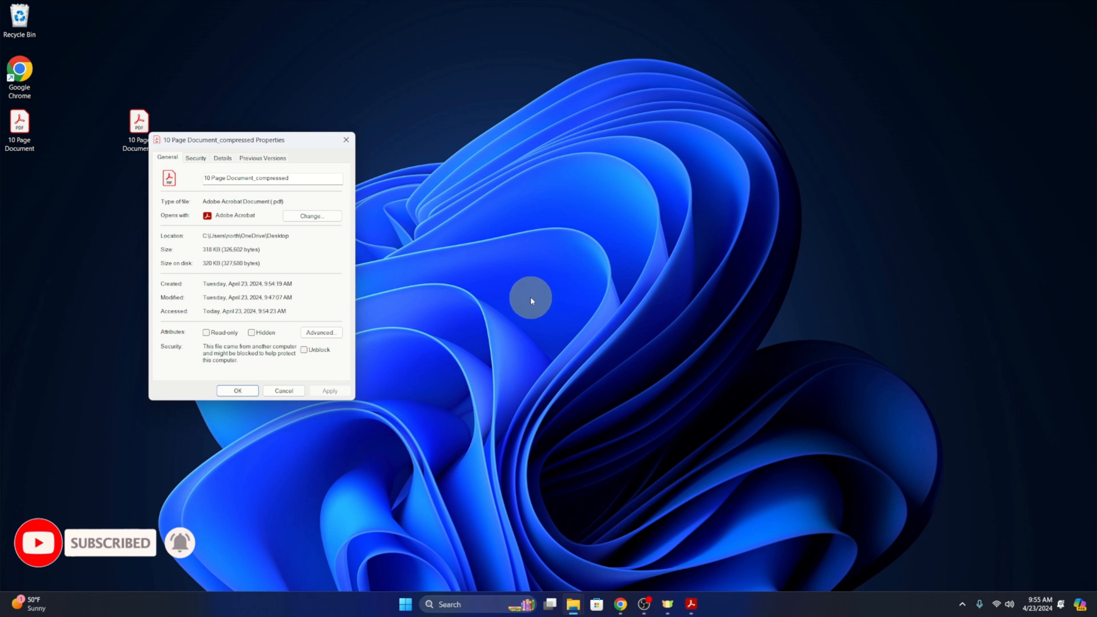